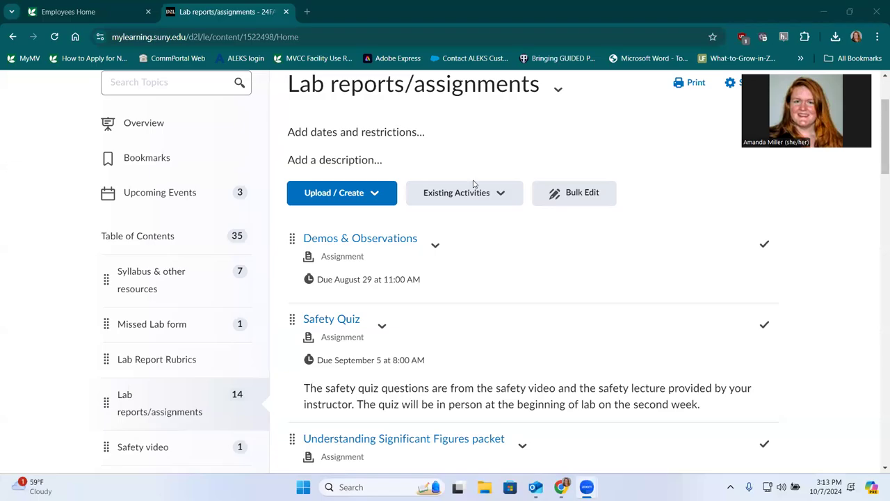
- From Existing Activities, pick Turnitin - MVC for the Lab reports/assignments module
scroll(down, 3)
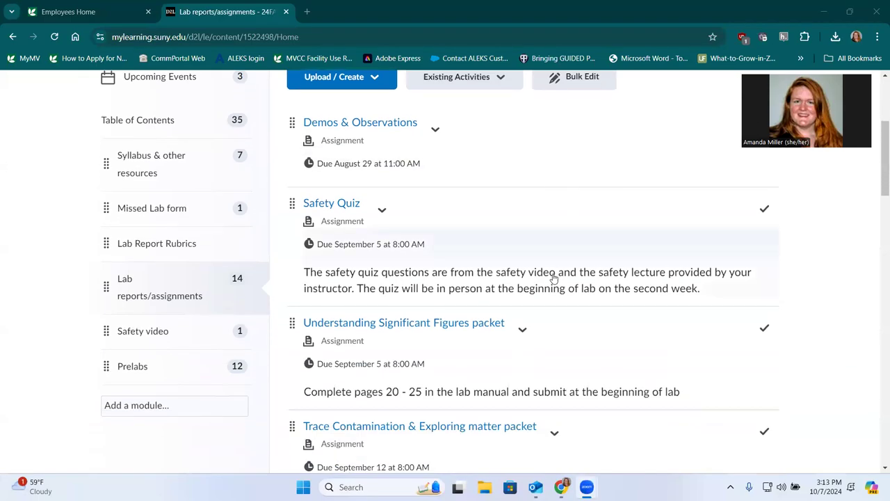
scroll(up, 3)
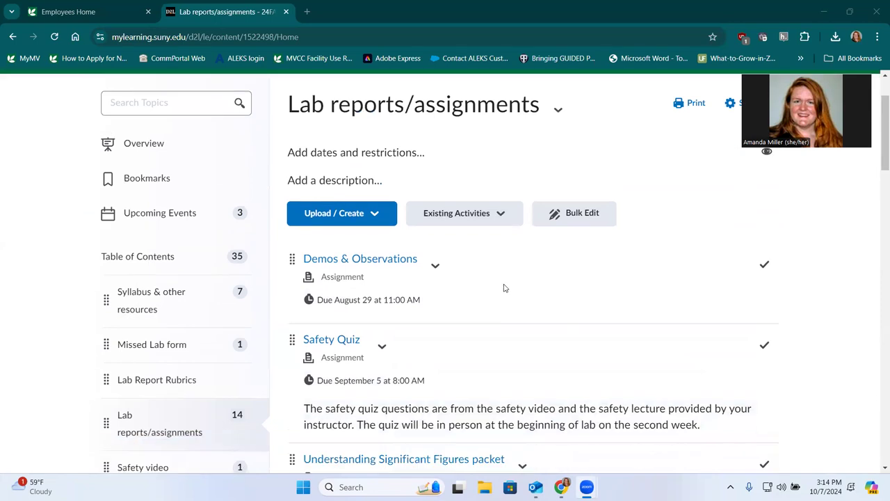
scroll(down, 3)
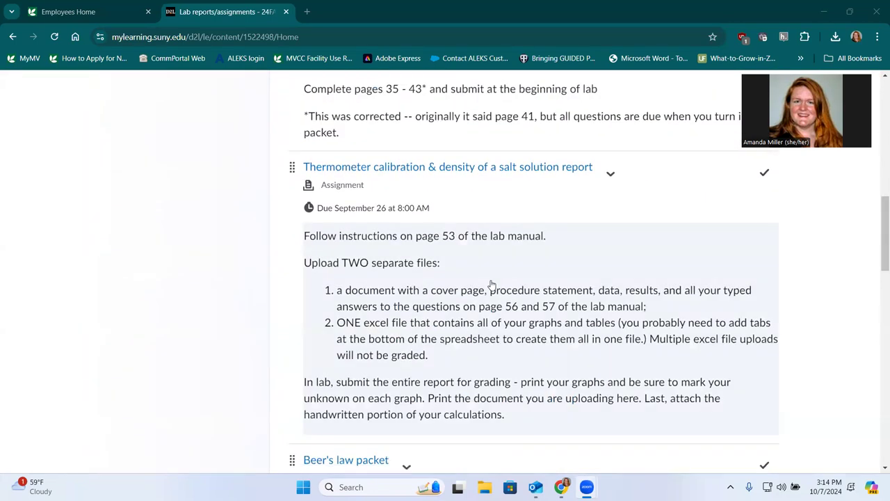
scroll(down, 3)
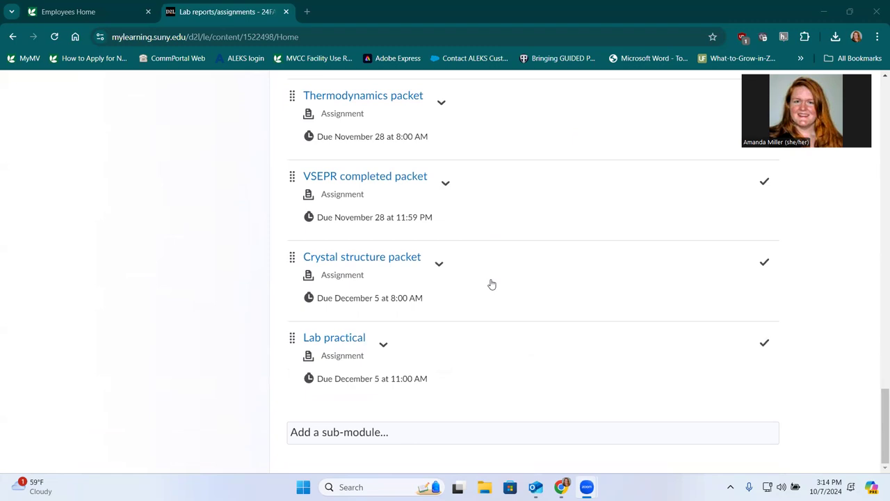
scroll(up, 3)
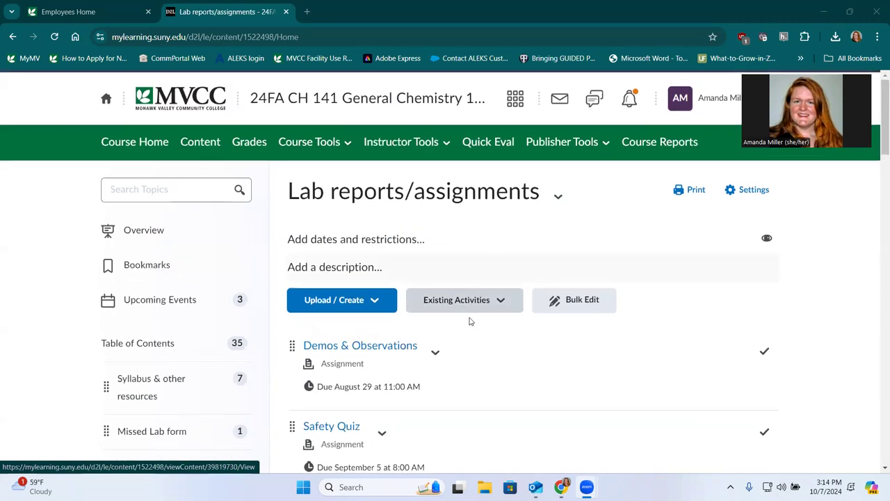
click(456, 299)
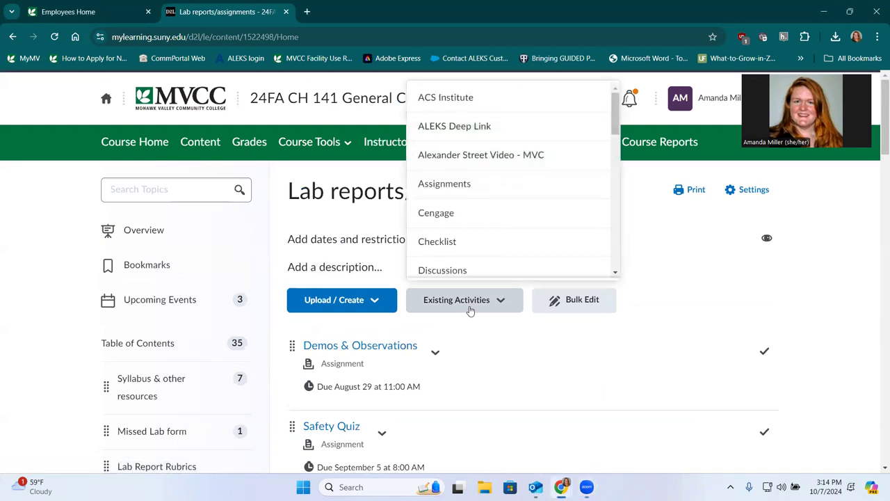
mouse_move(506, 263)
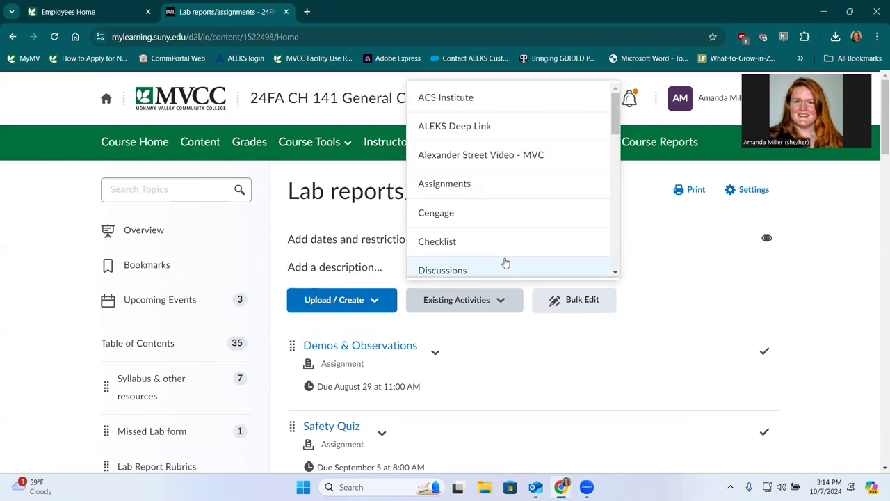
scroll(down, 3)
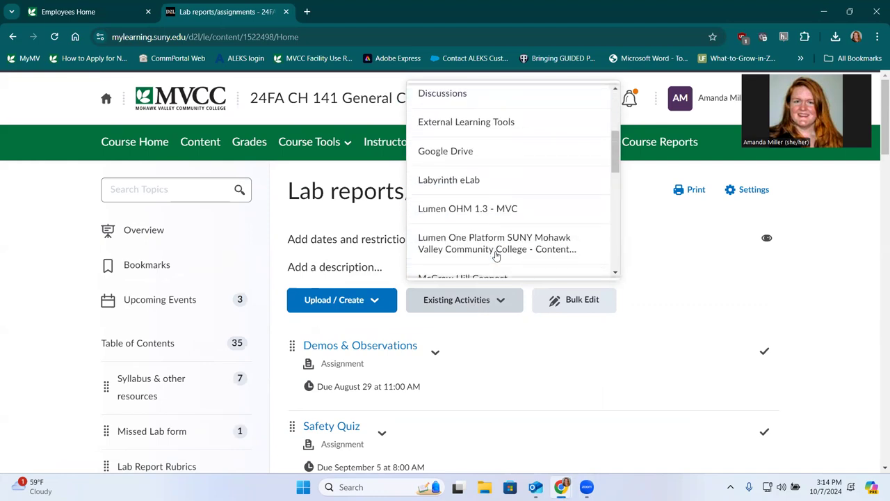
scroll(down, 3)
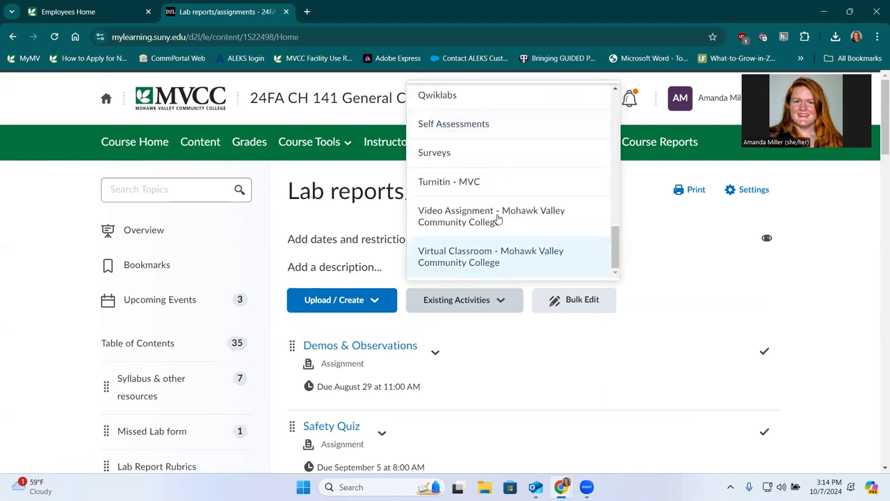
click(490, 256)
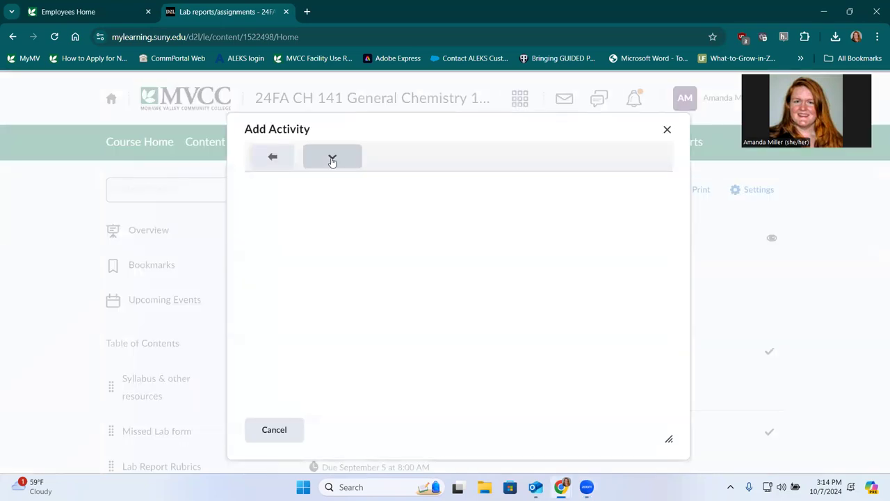
- Choose to copy a previous assignment, search courses for 10739 and tick Silver Solder Draft introduction
click(332, 156)
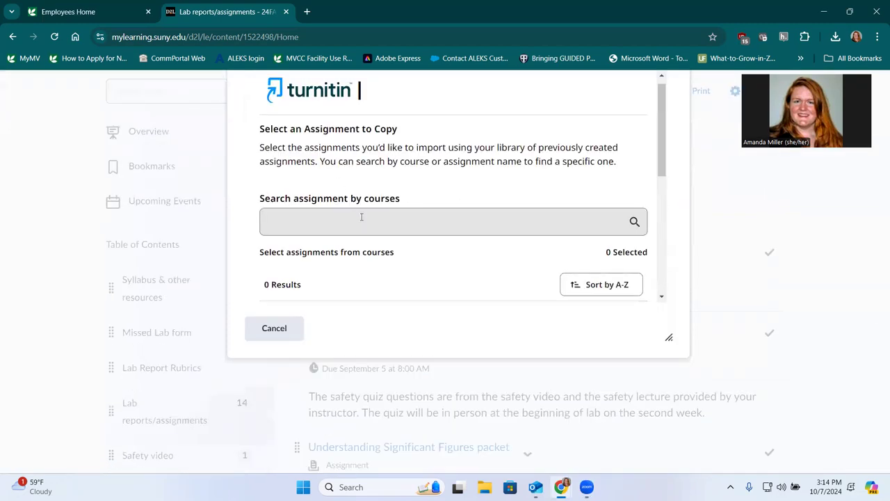
text(107)
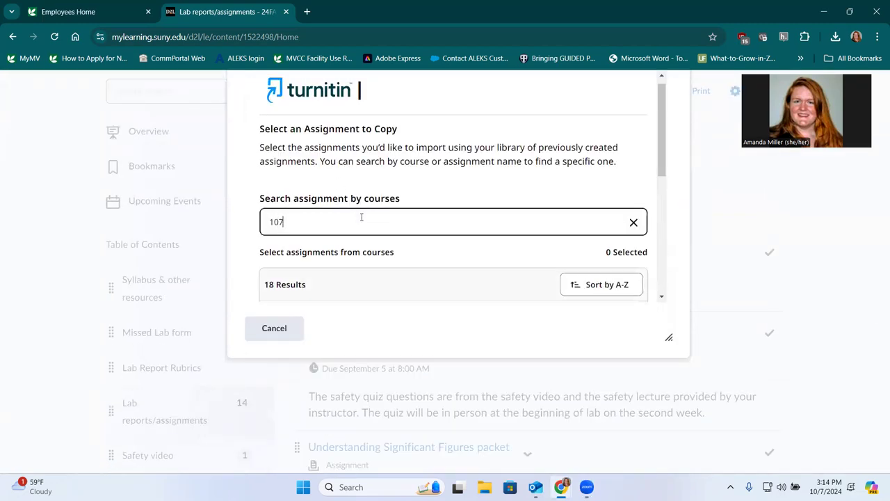
text(39)
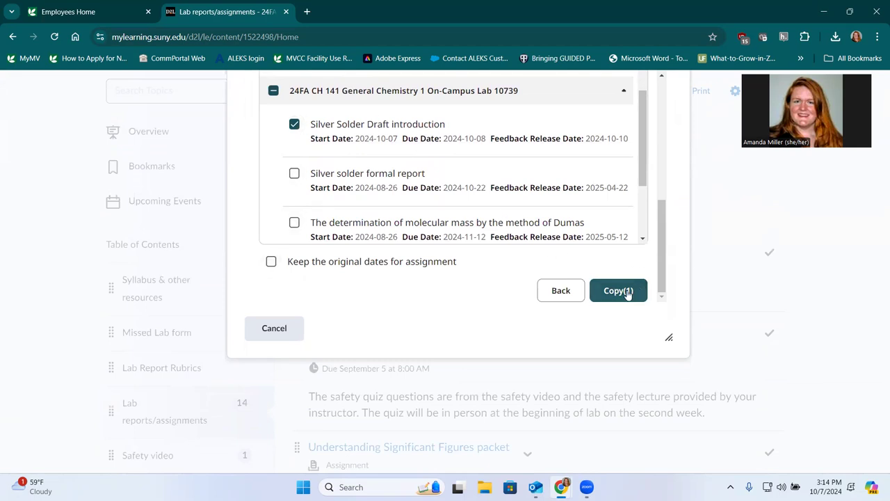
- Copy the assignment in with start Oct 7, due Oct 10 08:00, feedback Oct 12 11:00
click(617, 290)
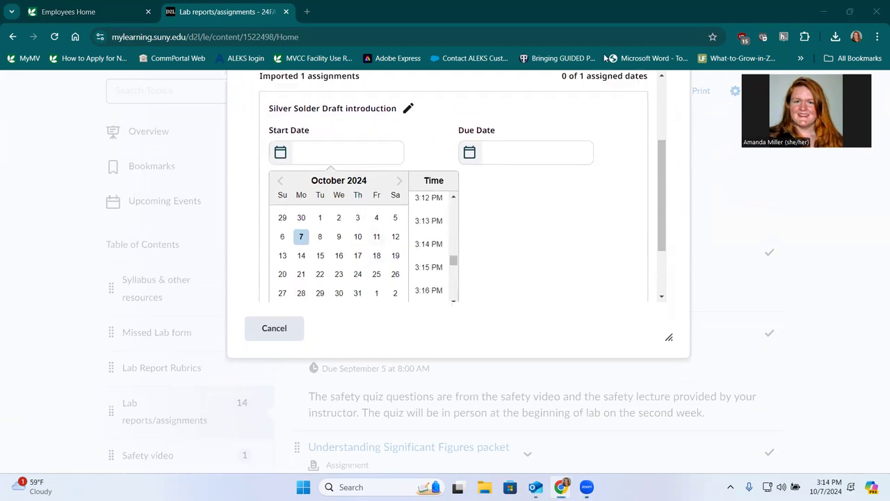
mouse_move(682, 101)
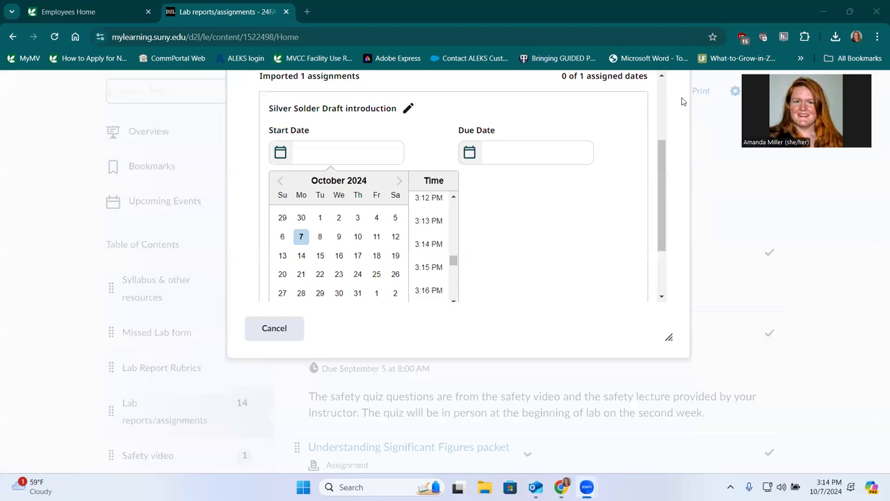
click(301, 236)
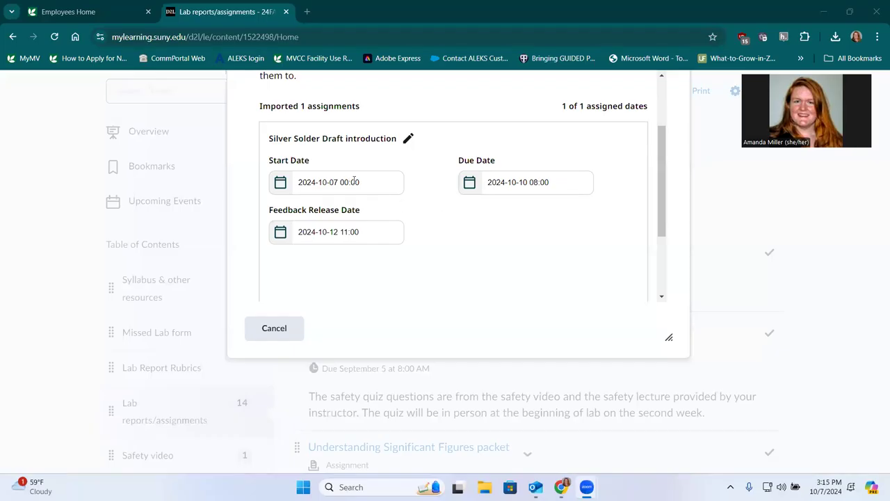
mouse_move(624, 236)
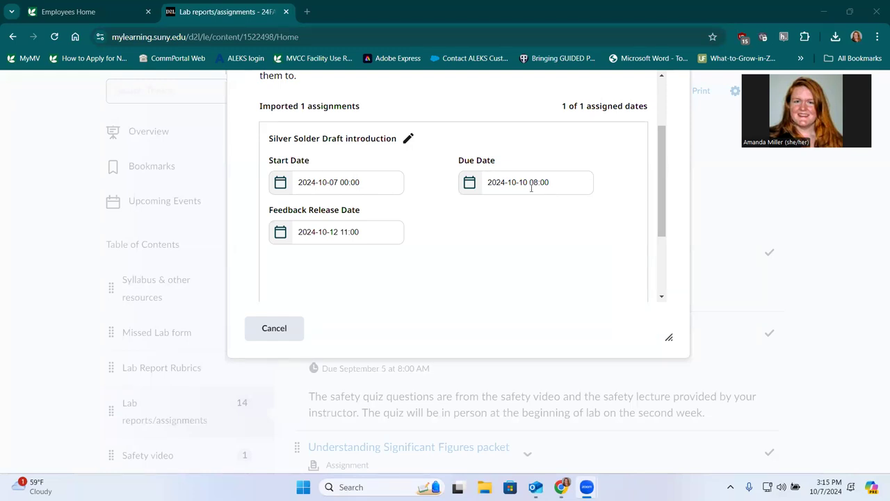
mouse_move(563, 174)
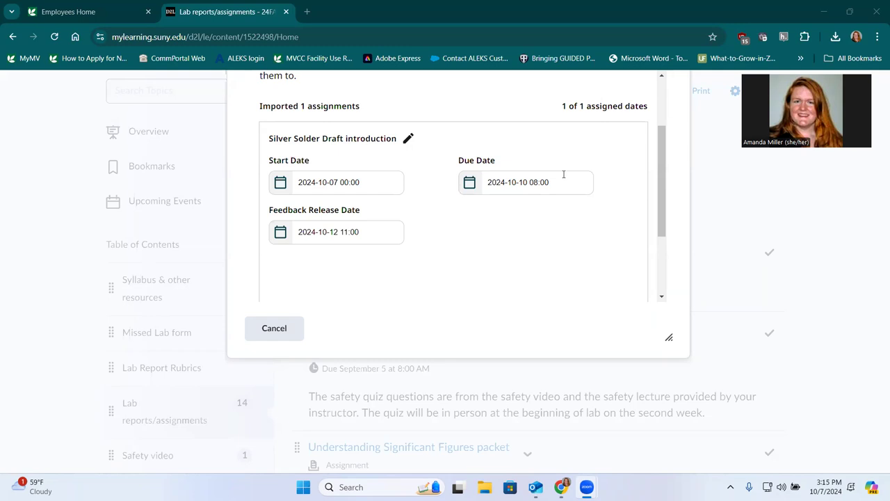
mouse_move(527, 194)
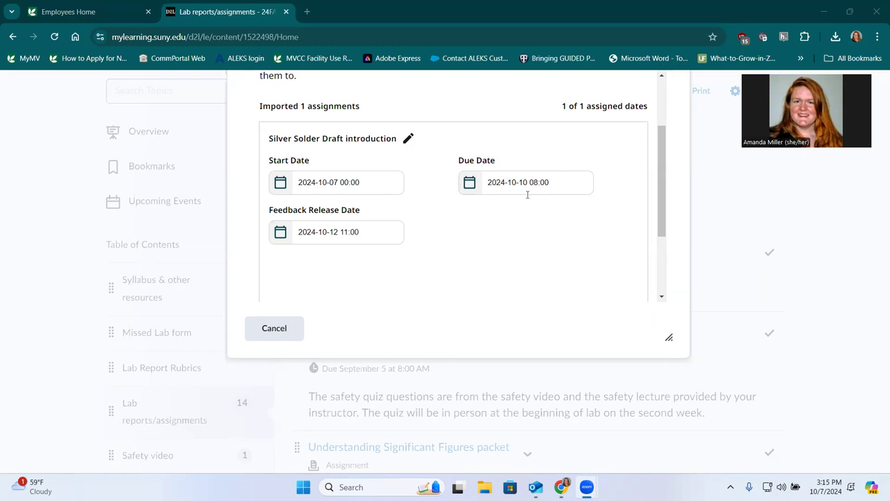
mouse_move(494, 200)
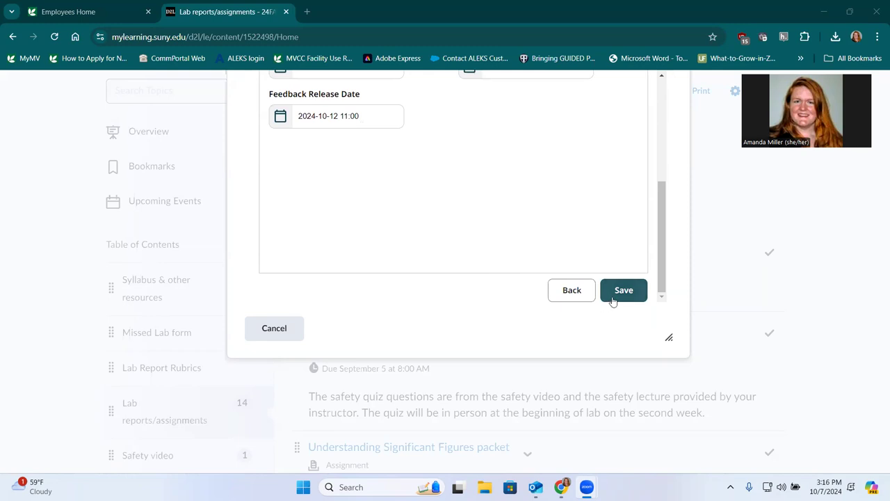
- Save the dated assignment and scroll to the new External Learning Tool item
click(623, 290)
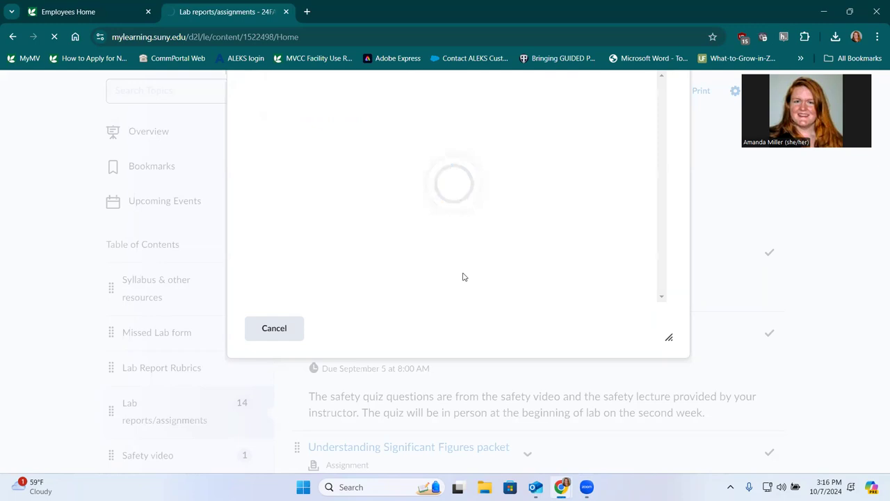
click(274, 327)
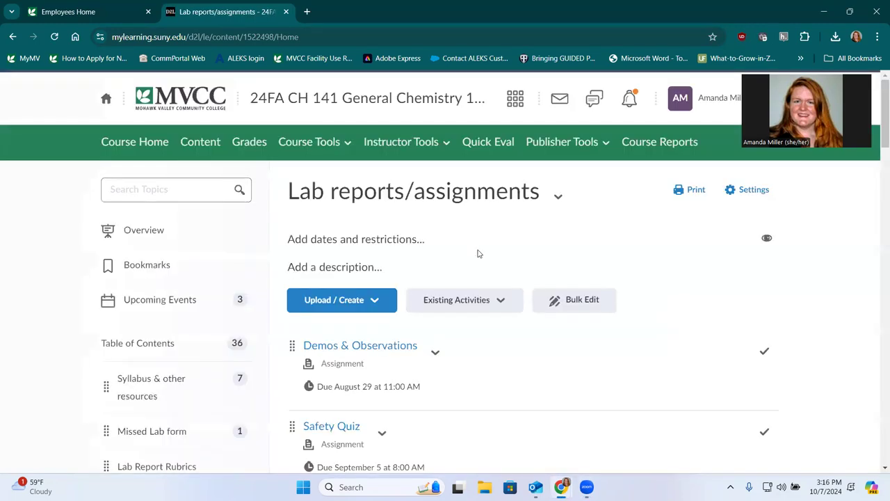
scroll(down, 3)
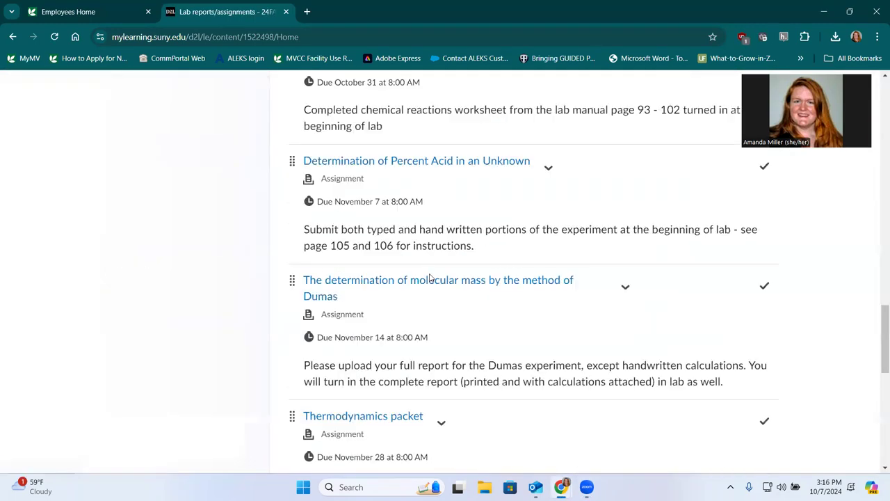
scroll(down, 3)
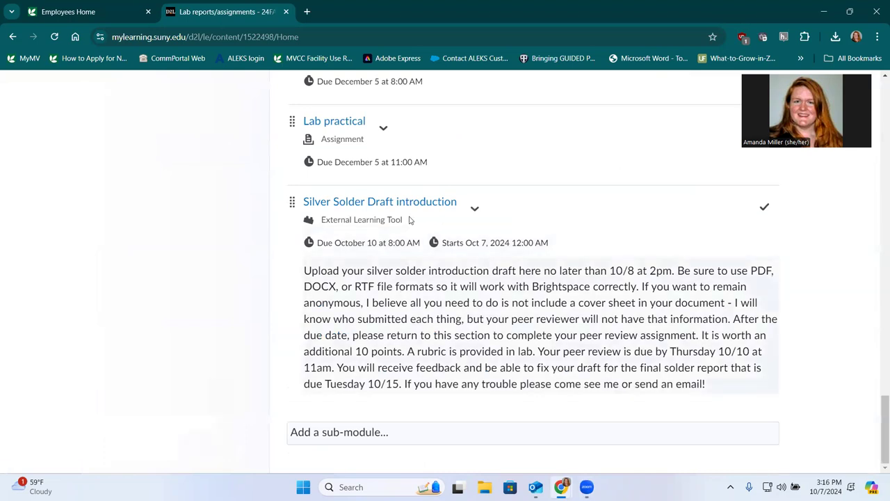
- Edit Silver Solder Draft introduction's description and save it with Update
click(540, 326)
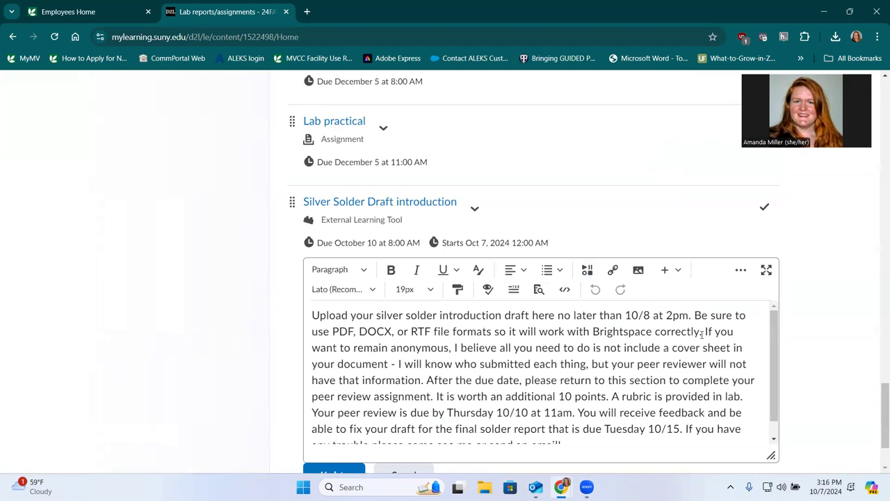
mouse_move(808, 352)
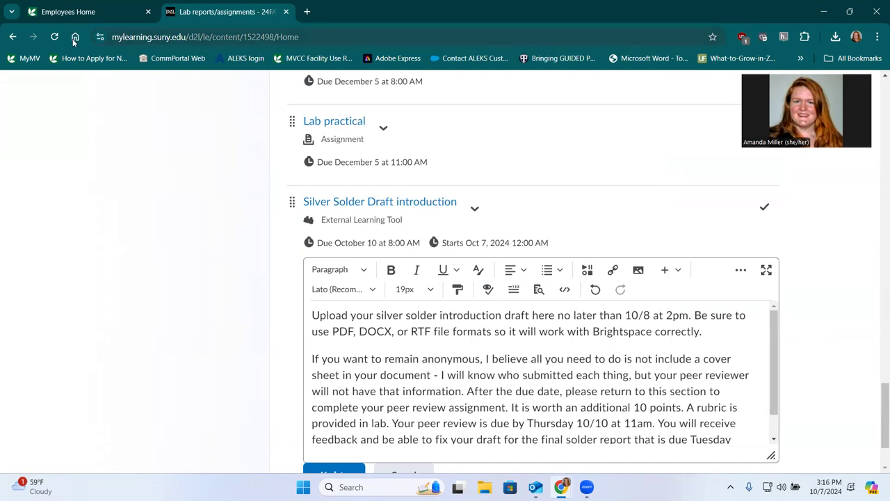
click(54, 37)
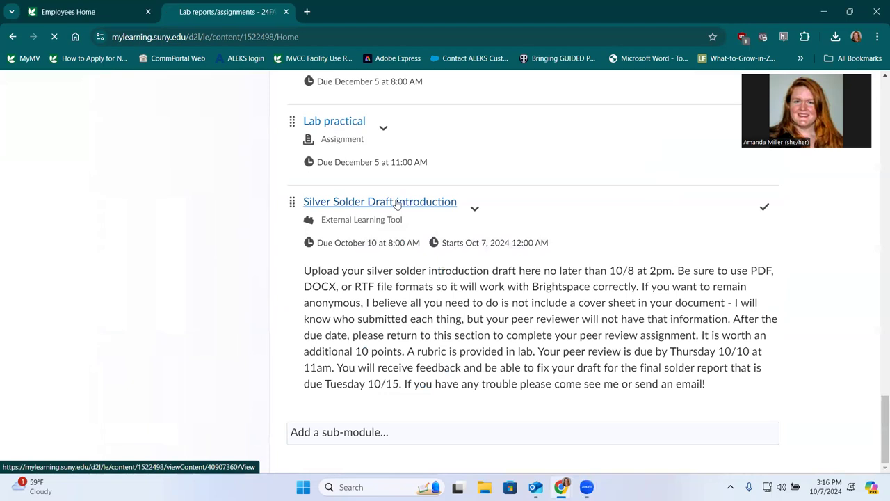
- Open Silver Solder Draft introduction in Turnitin and show its Peermark dropdown
click(379, 201)
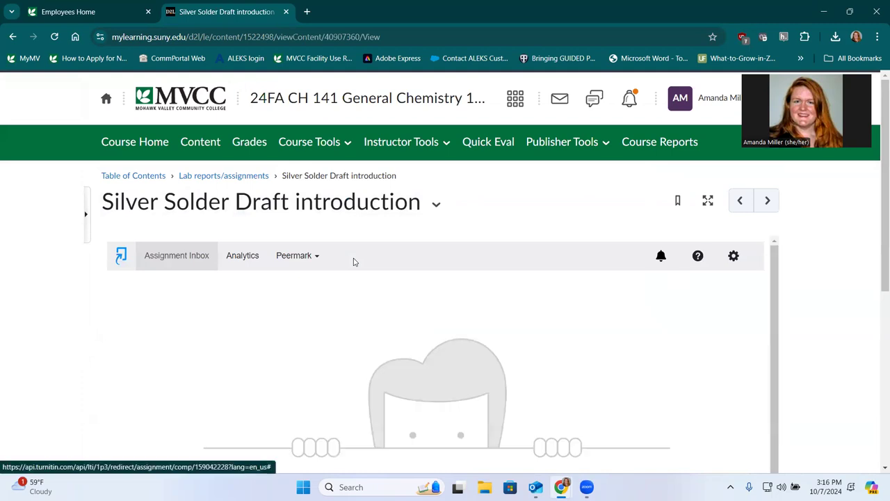
click(297, 255)
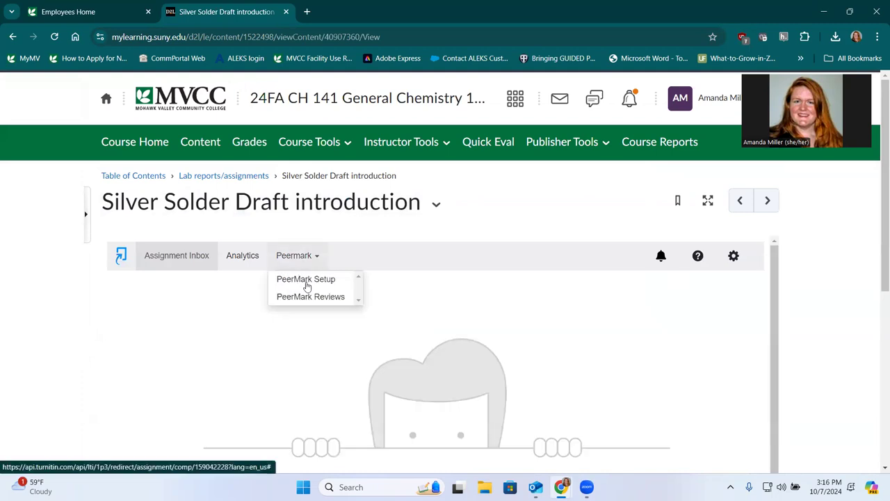
- In PeerMark Setup, enter 10 maximum points and set review end and feedback start to Oct 12 08:00
click(306, 279)
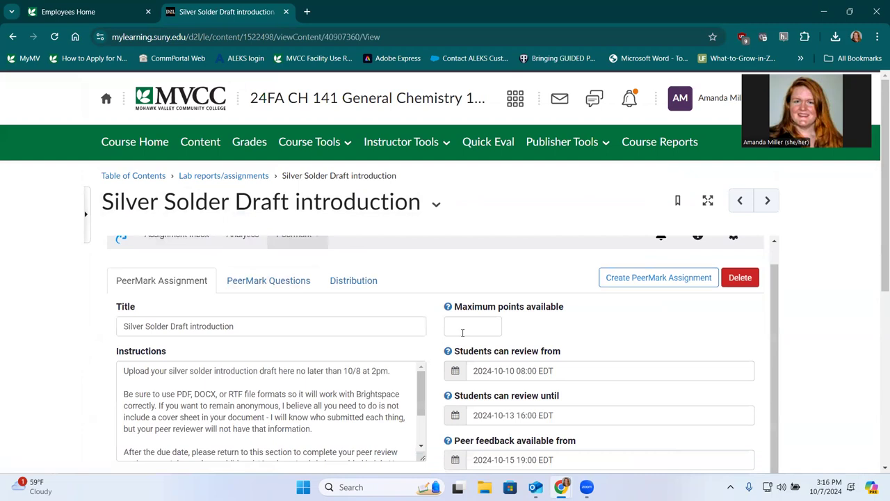
text(10)
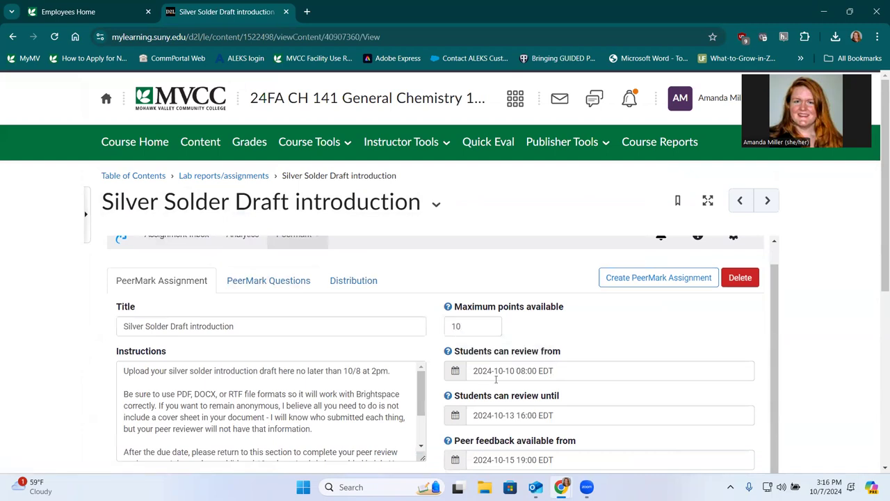
scroll(down, 3)
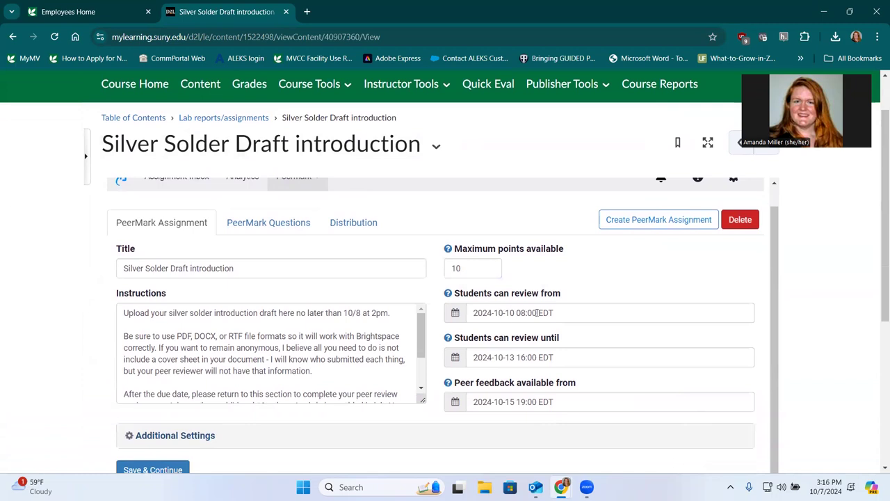
click(598, 357)
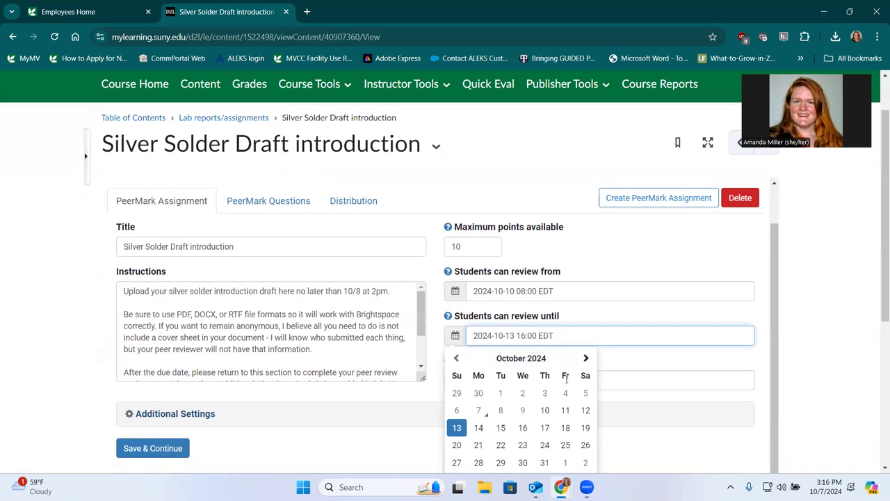
scroll(down, 3)
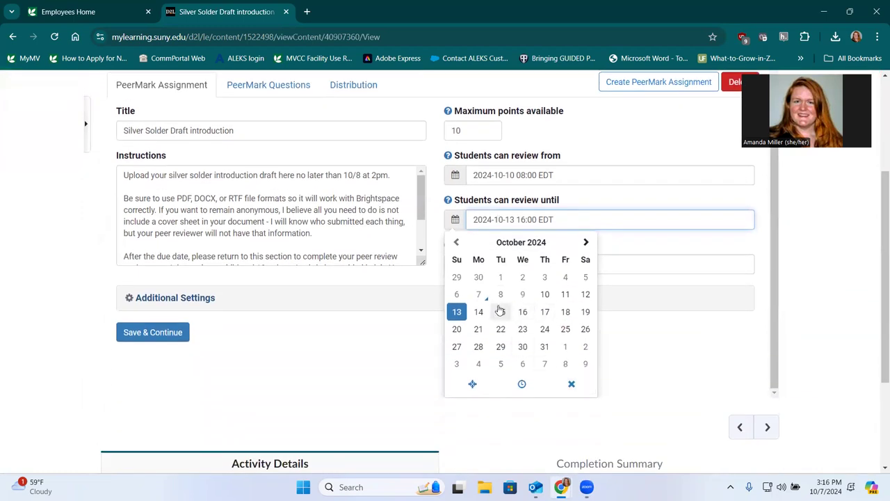
mouse_move(565, 294)
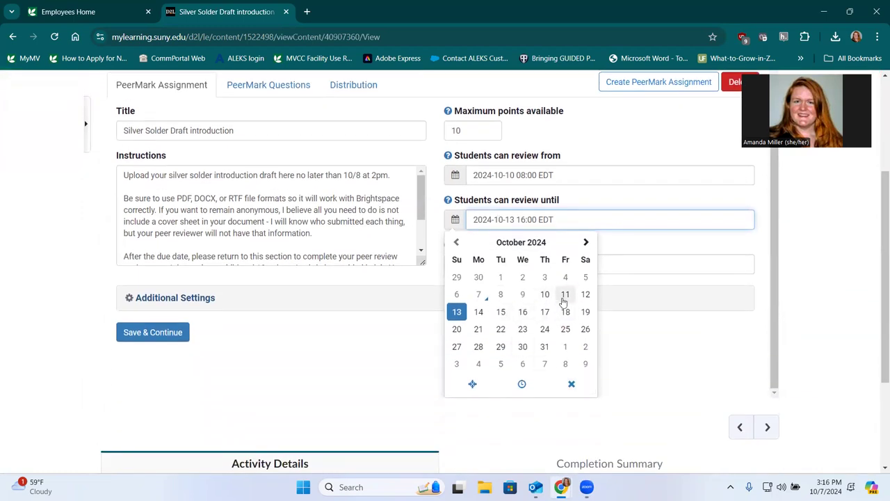
click(586, 293)
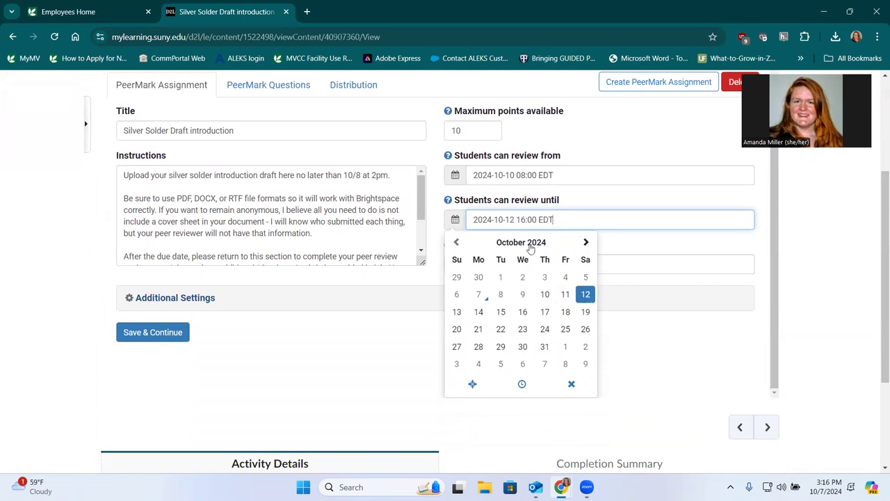
mouse_move(645, 220)
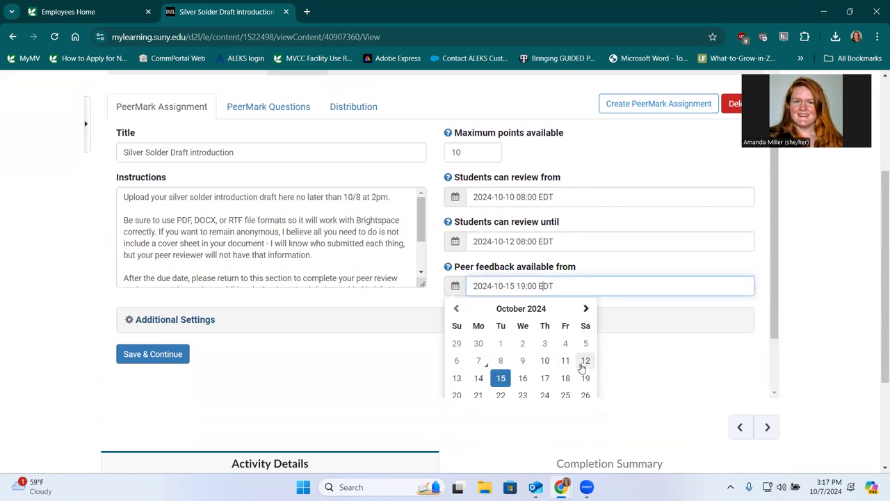
click(585, 360)
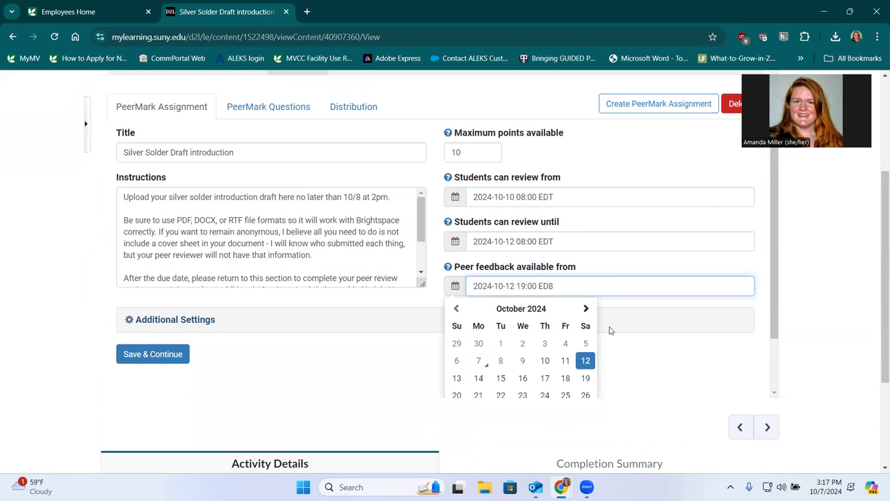
key(Backspace)
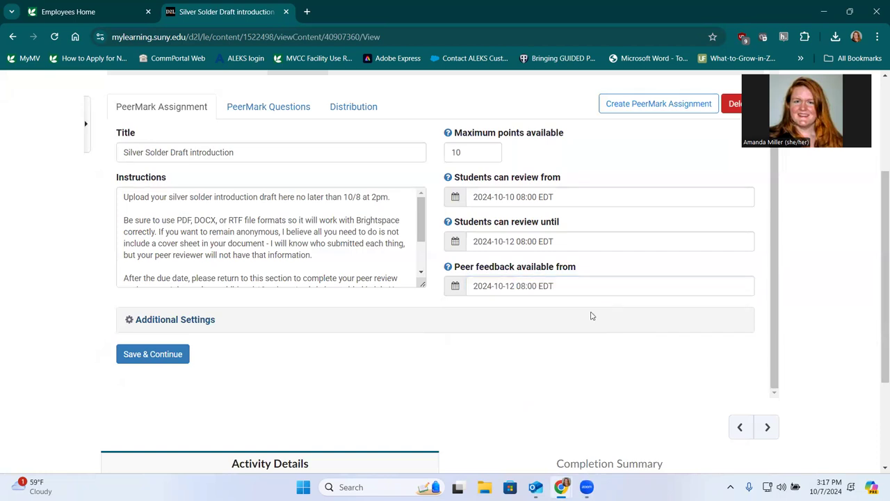
- Under Additional Settings choose Yes for maximum points, distribute 2 papers, then Save & Continue
scroll(down, 3)
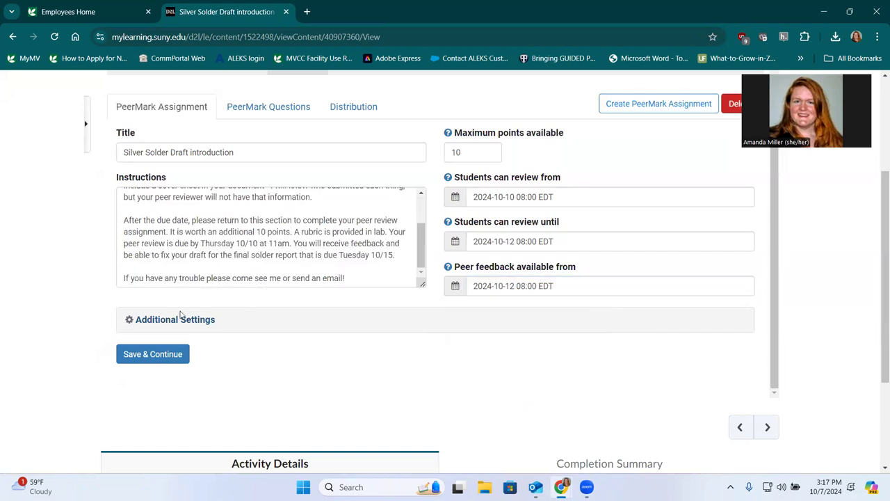
click(175, 319)
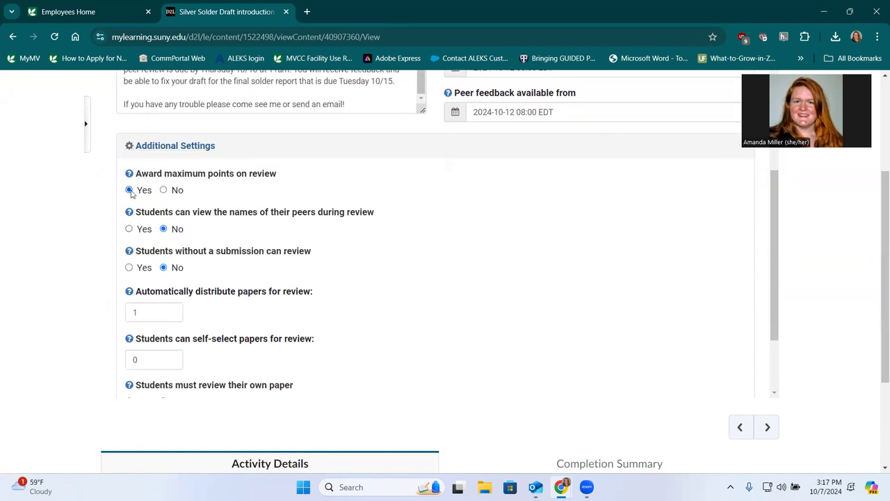
click(153, 312)
text(2)
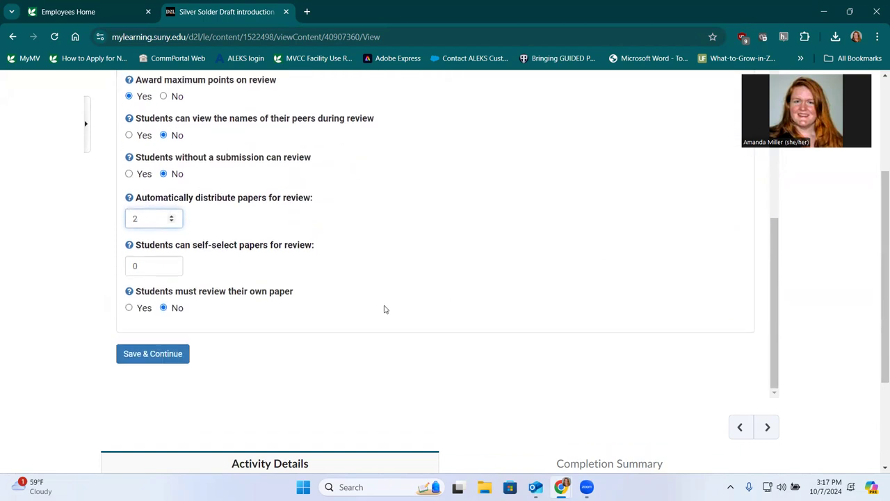
click(152, 353)
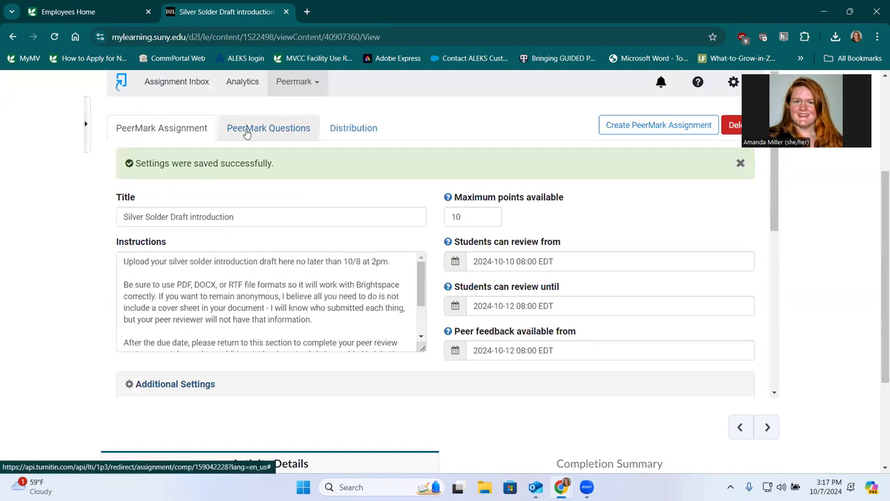
scroll(up, 3)
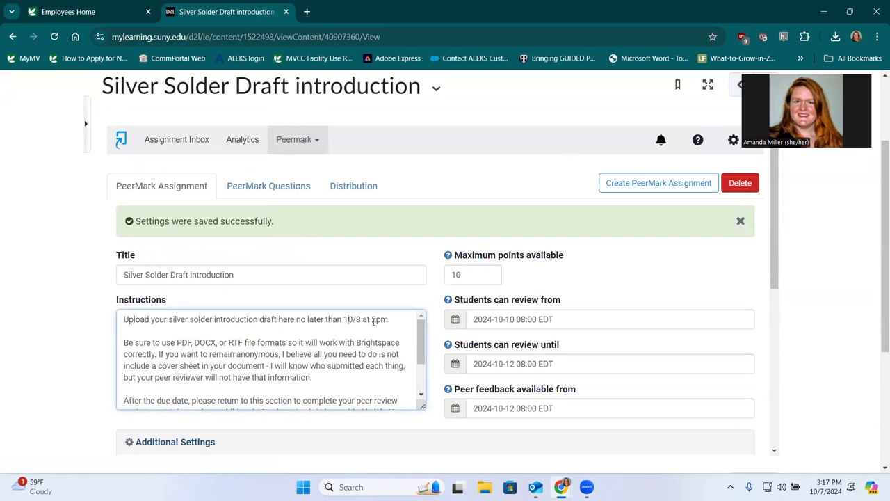
mouse_move(268, 186)
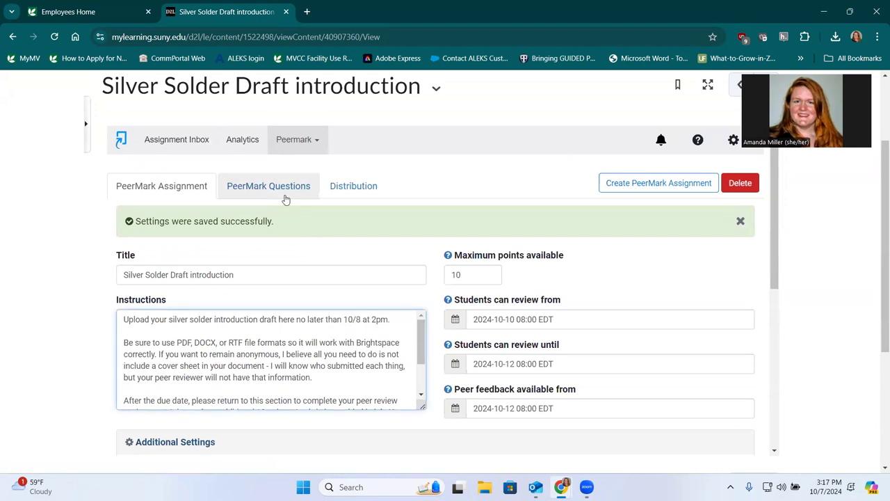
- Add all three library questions via Toggle All, then return to the PeerMark Assignment tab
click(268, 186)
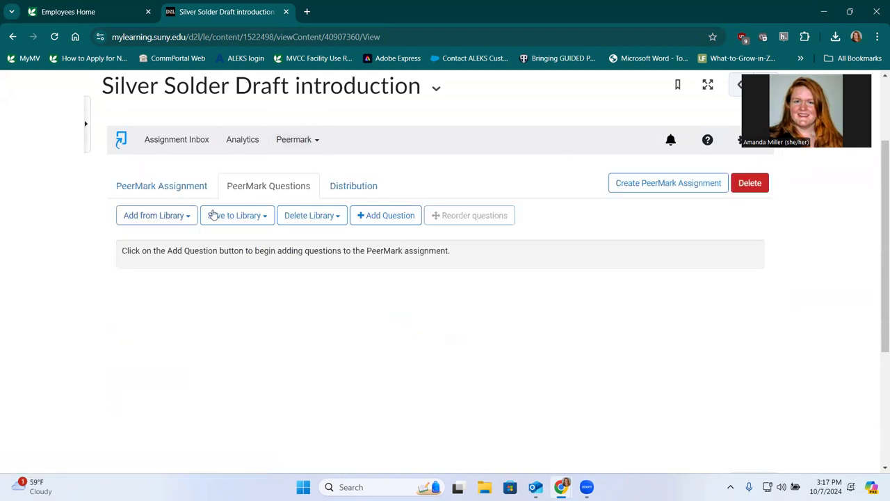
click(154, 215)
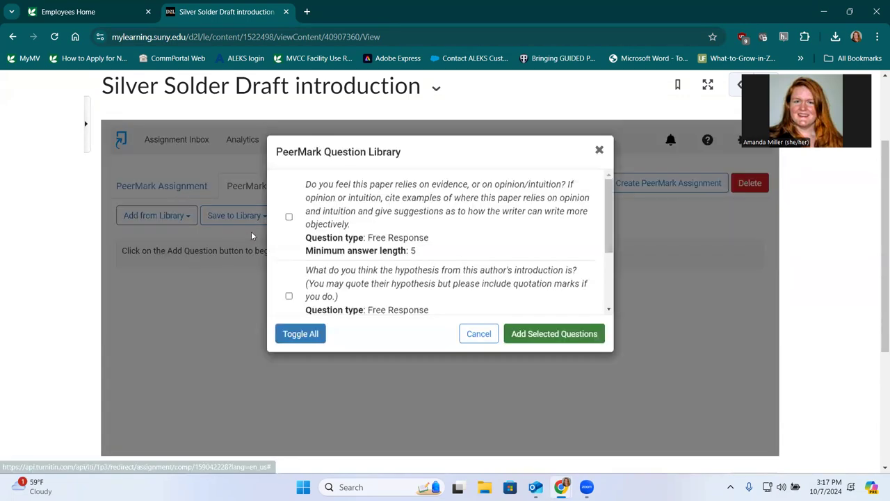
click(301, 333)
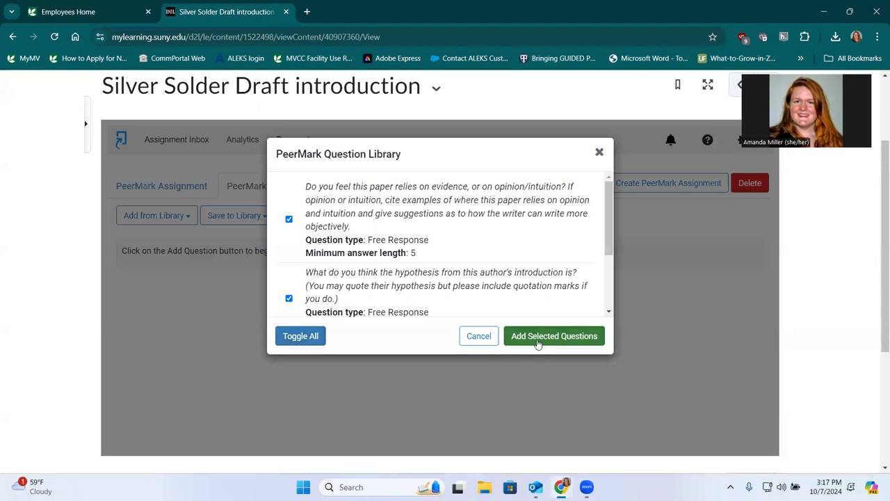
click(553, 335)
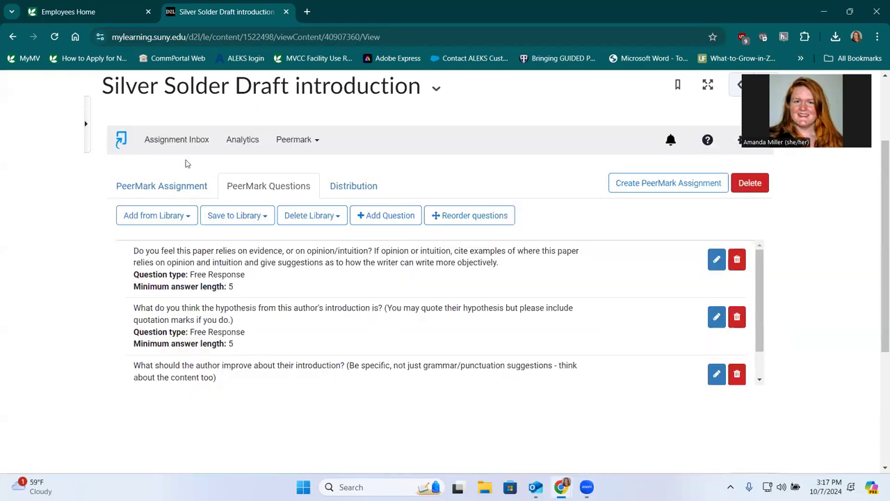
click(161, 185)
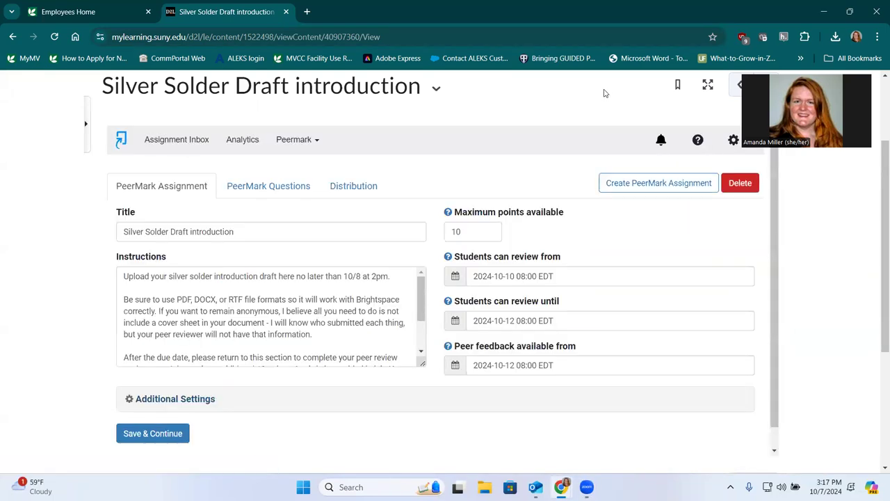